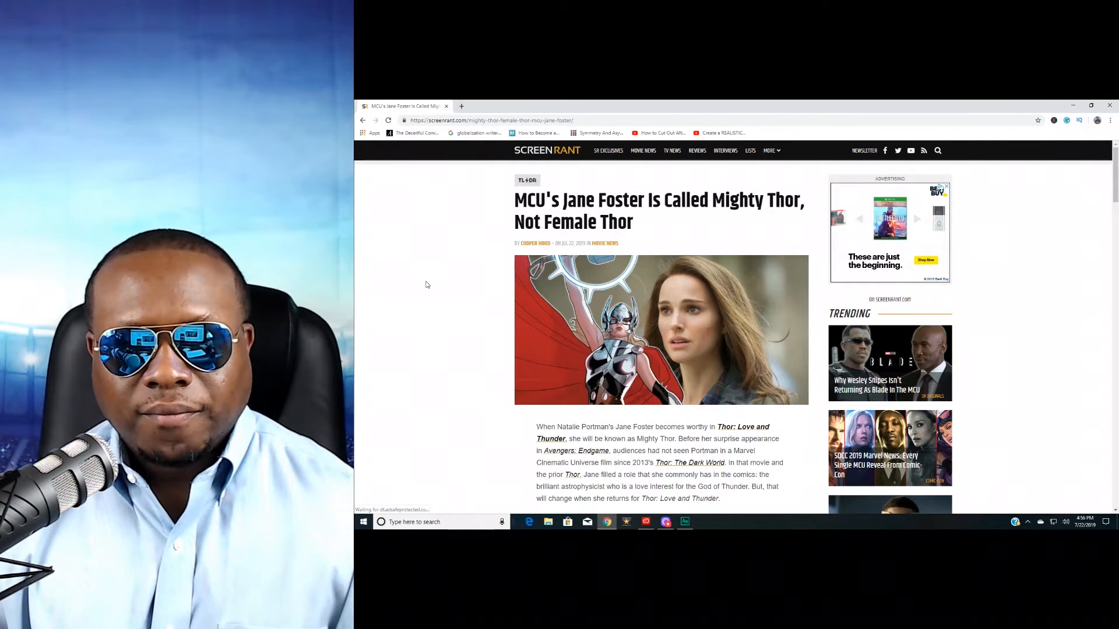
scroll(down, 3)
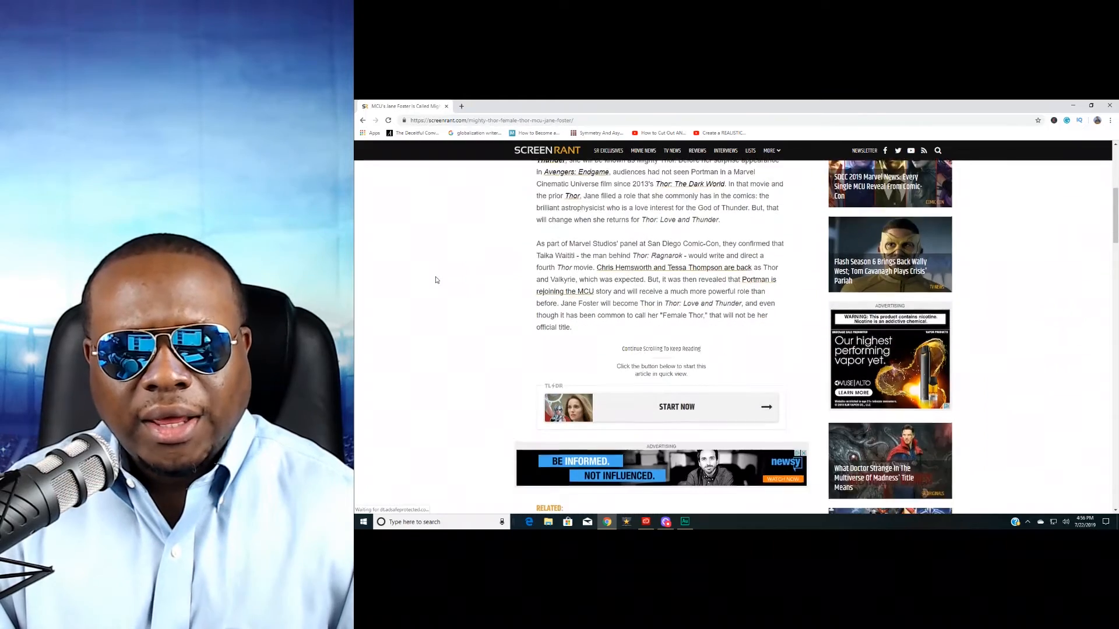
scroll(down, 3)
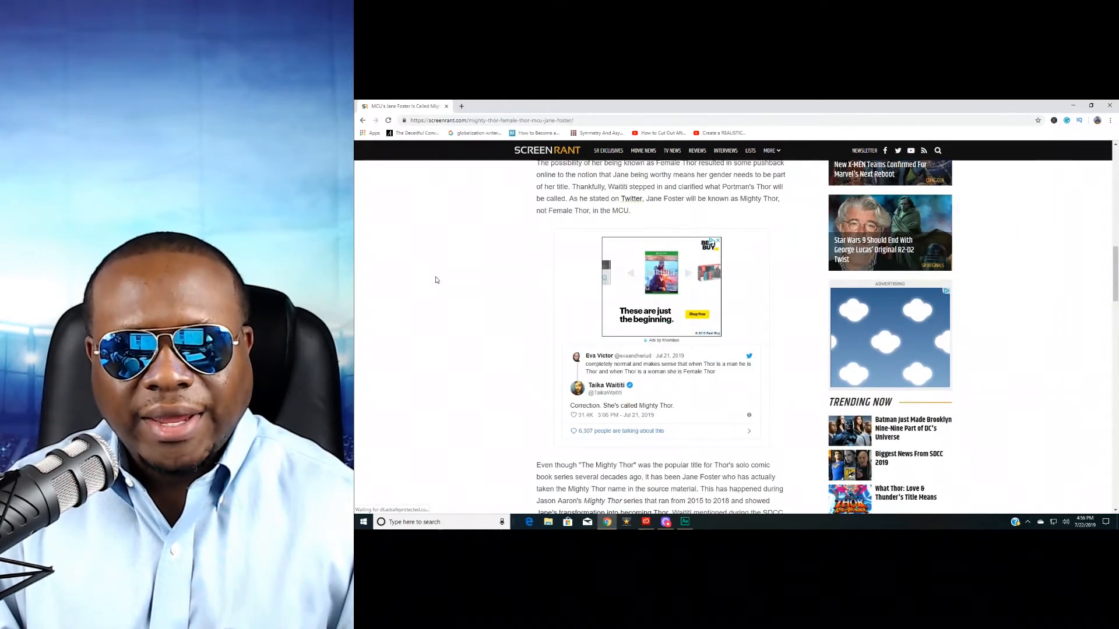
scroll(down, 3)
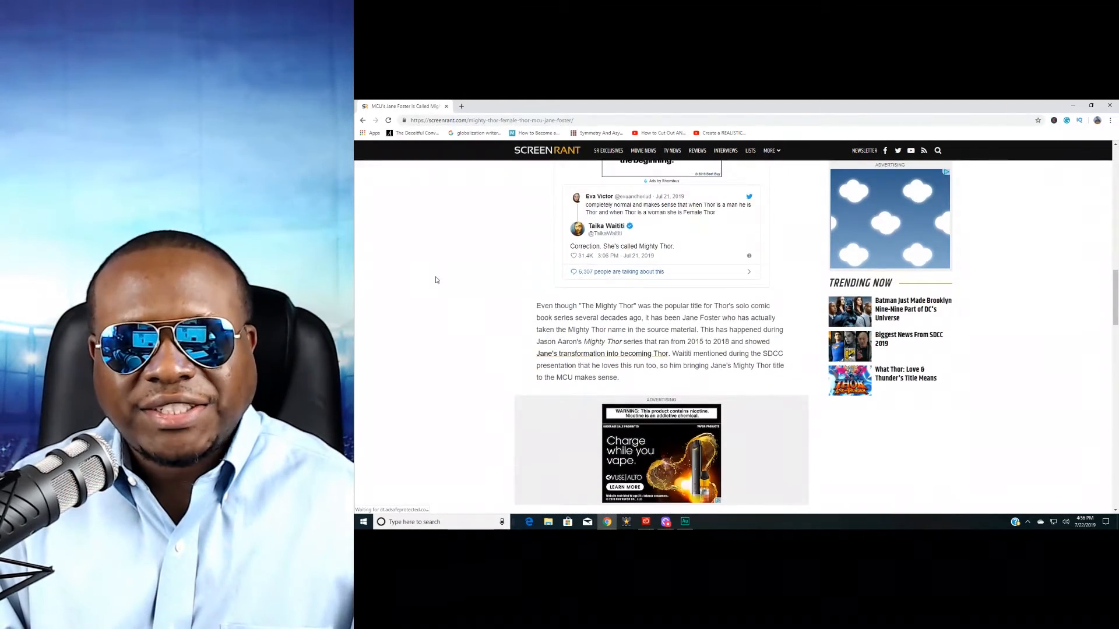